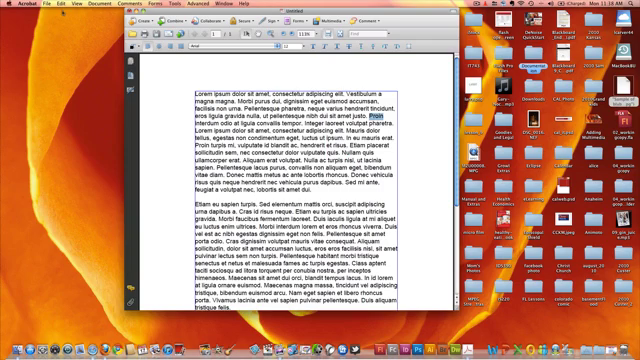
Record an audio comment and attach it to the page within the Lorem ipsum text
left_click(64, 4)
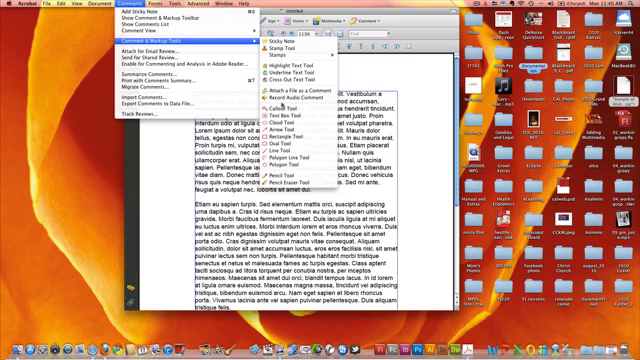
mouse_move(296, 94)
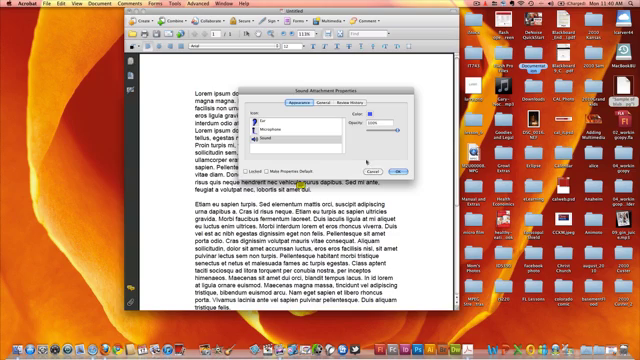
left_click(398, 168)
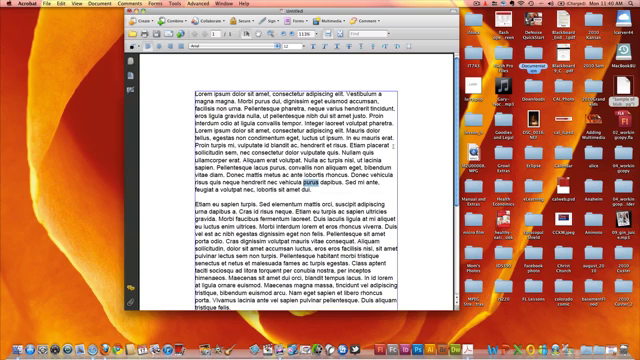